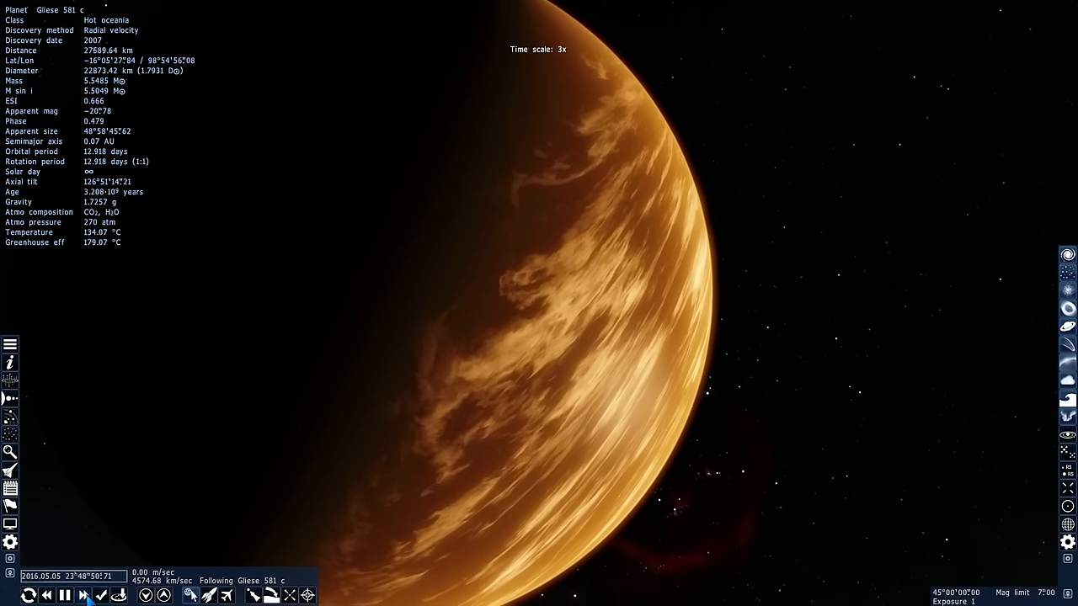
Step: Accelerate simulated time with the time bar while hovering near Gliese 581 c
{"action": "left_click", "coordinate": [84, 596]}
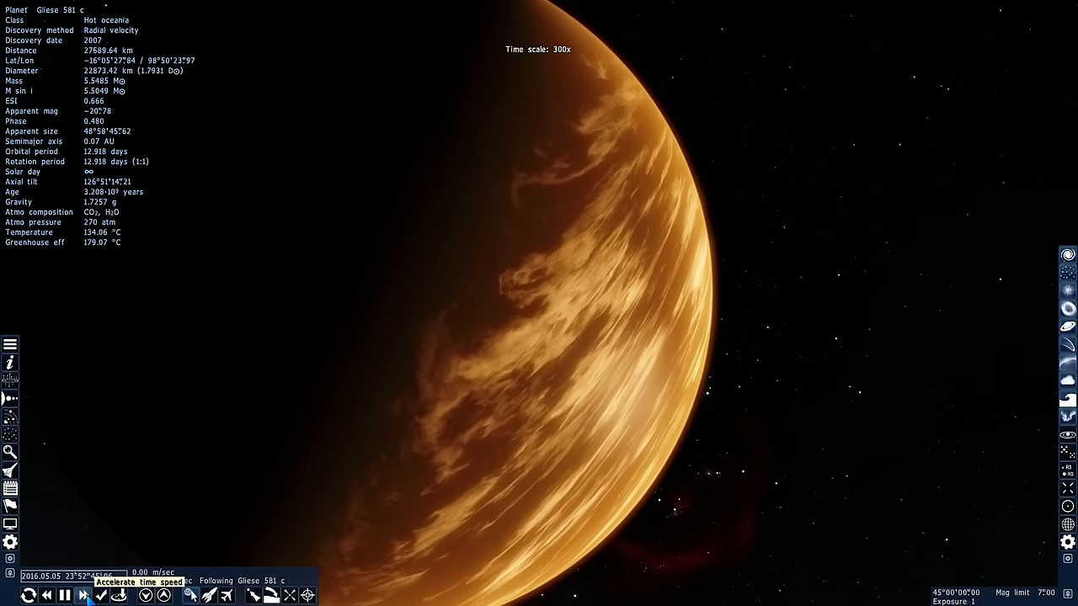
{"action": "left_click", "coordinate": [97, 595]}
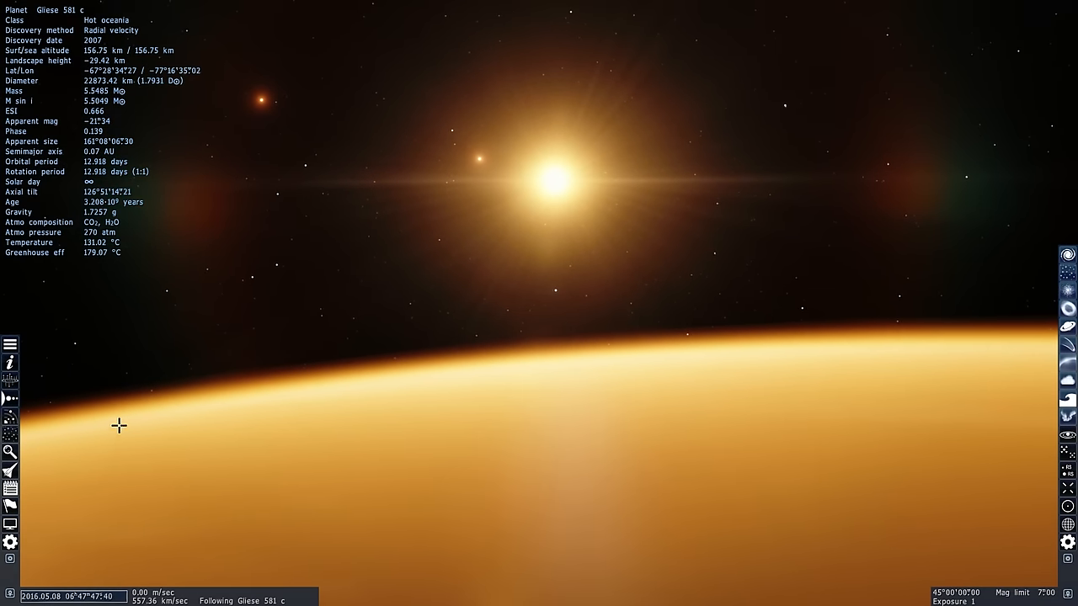
{"action": "mouse_move", "coordinate": [11, 452]}
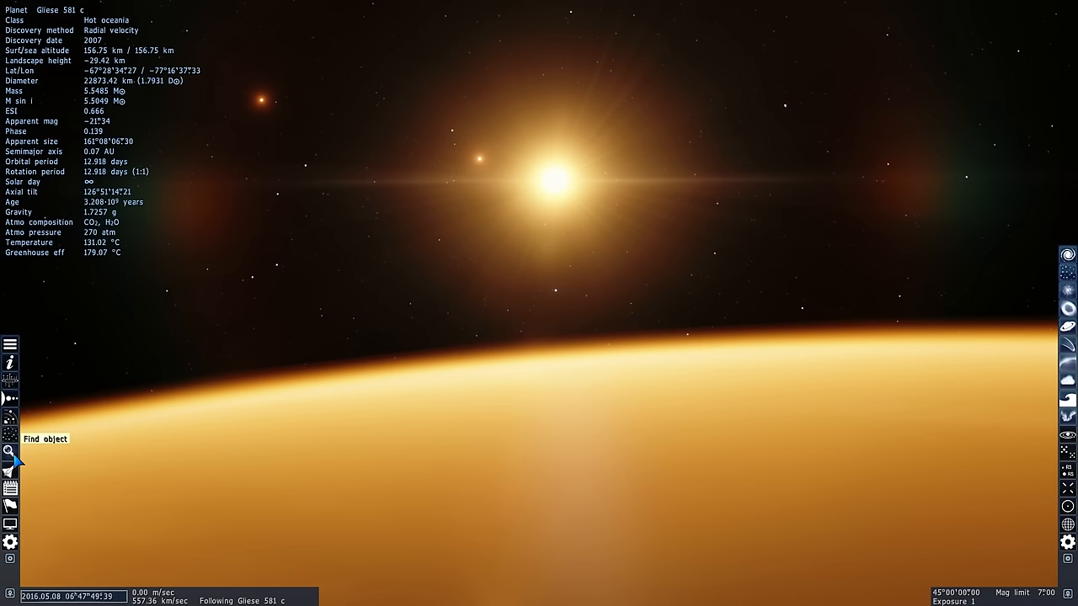
Step: Fly to Kepler-452 b via Find object, then dismiss the search dialog
{"action": "left_click", "coordinate": [10, 453]}
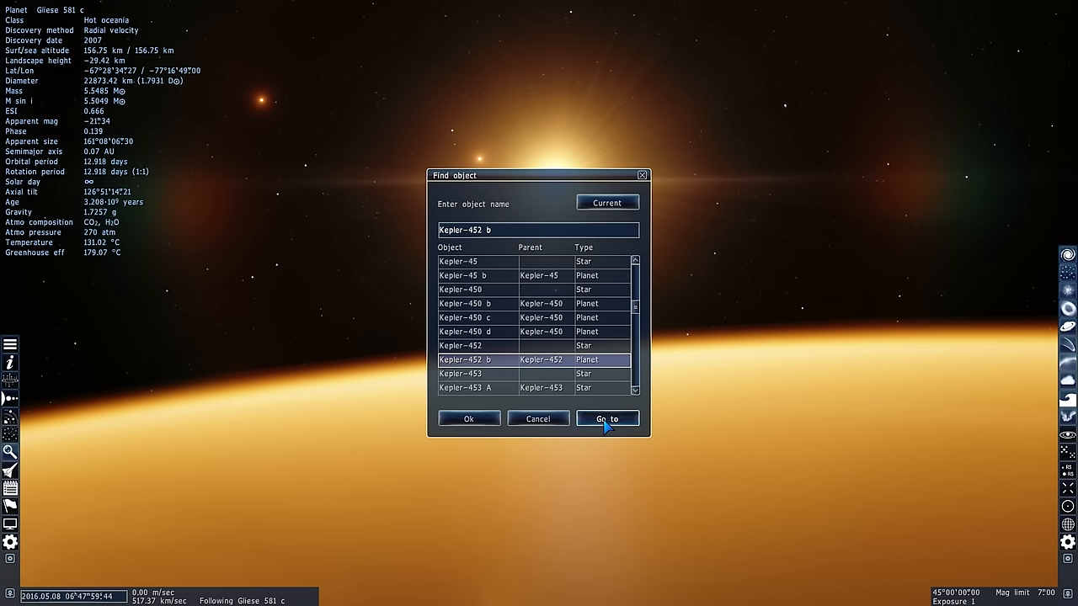
{"action": "left_click", "coordinate": [607, 418]}
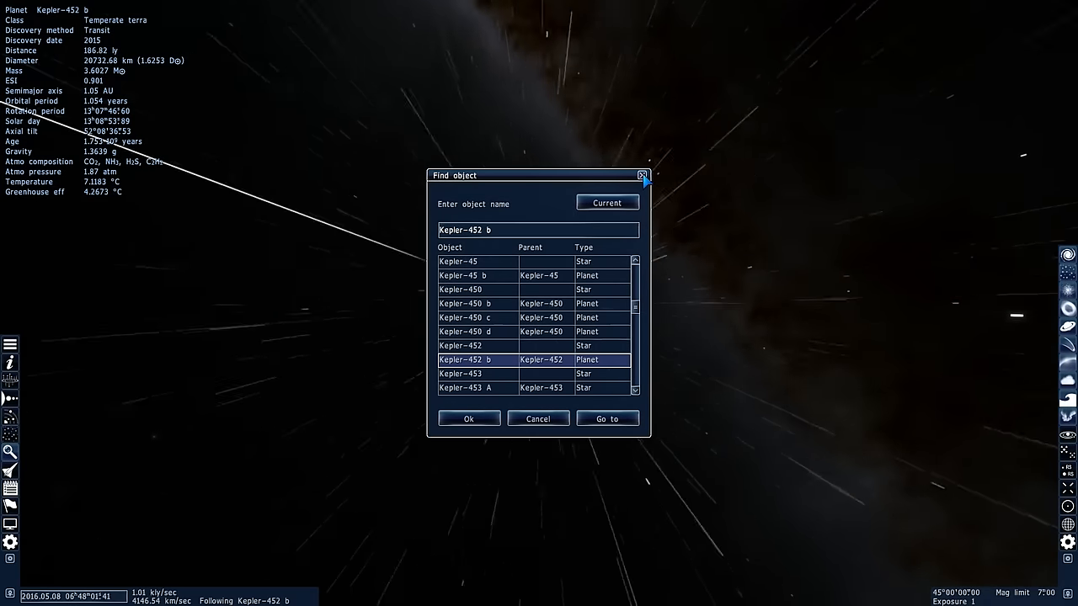
{"action": "left_click", "coordinate": [607, 419]}
{"action": "type", "text": "55 Cnc e"}
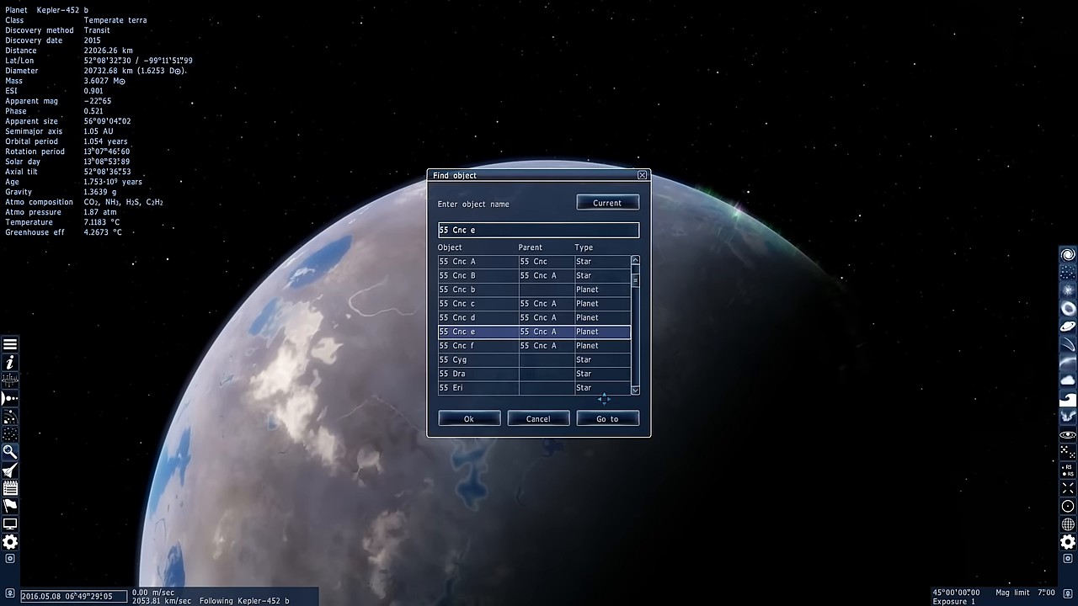
Step: Go to 55 Cnc e from the object search
{"action": "left_click", "coordinate": [607, 419]}
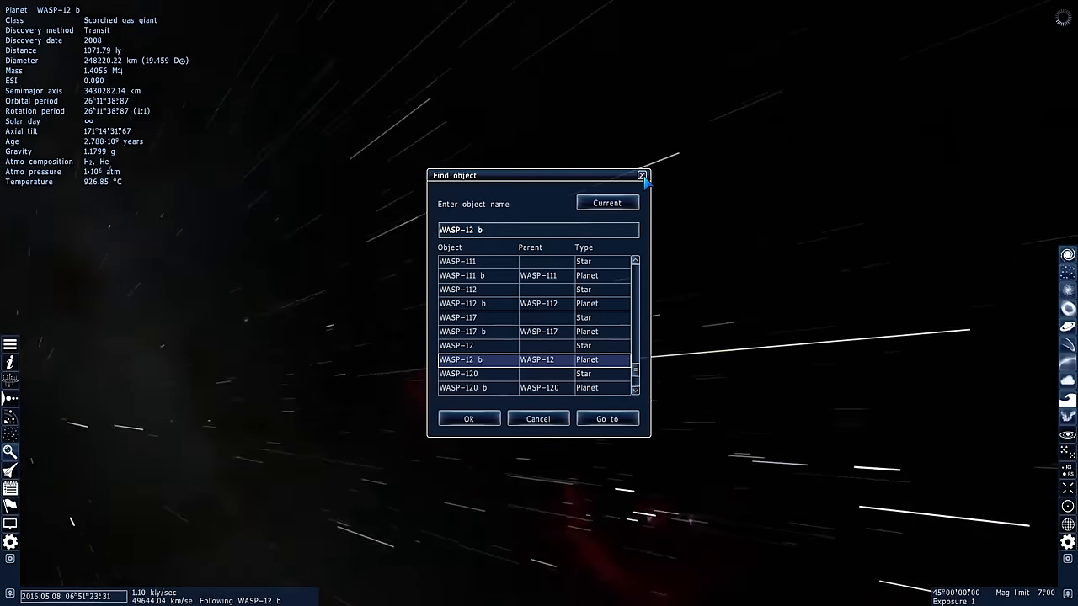
Step: Close the Find object dialog to watch the arrival at WASP-12 b
{"action": "left_click", "coordinate": [608, 419]}
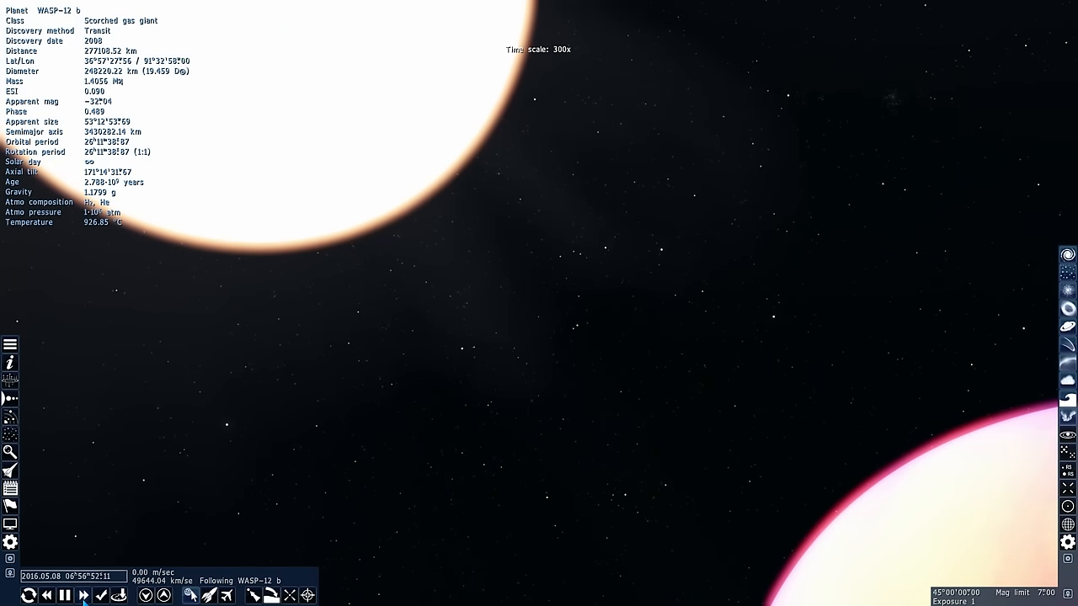
Step: Adjust time on the time bar before heading to Gliese 1214 b
{"action": "left_click", "coordinate": [83, 596]}
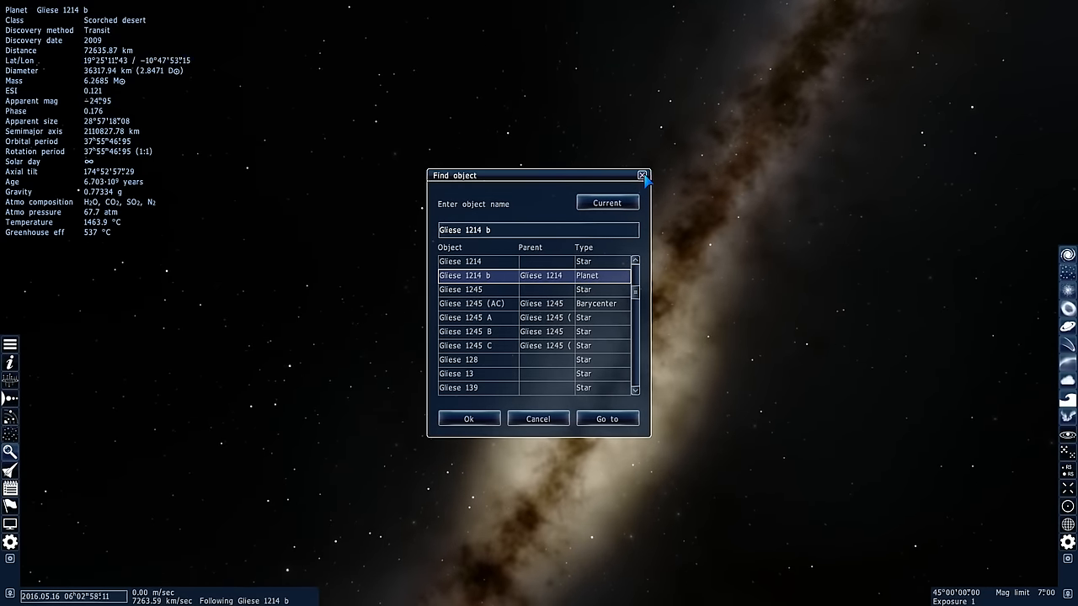
Step: Close the Find object dialog to clear the view
{"action": "left_click", "coordinate": [607, 418]}
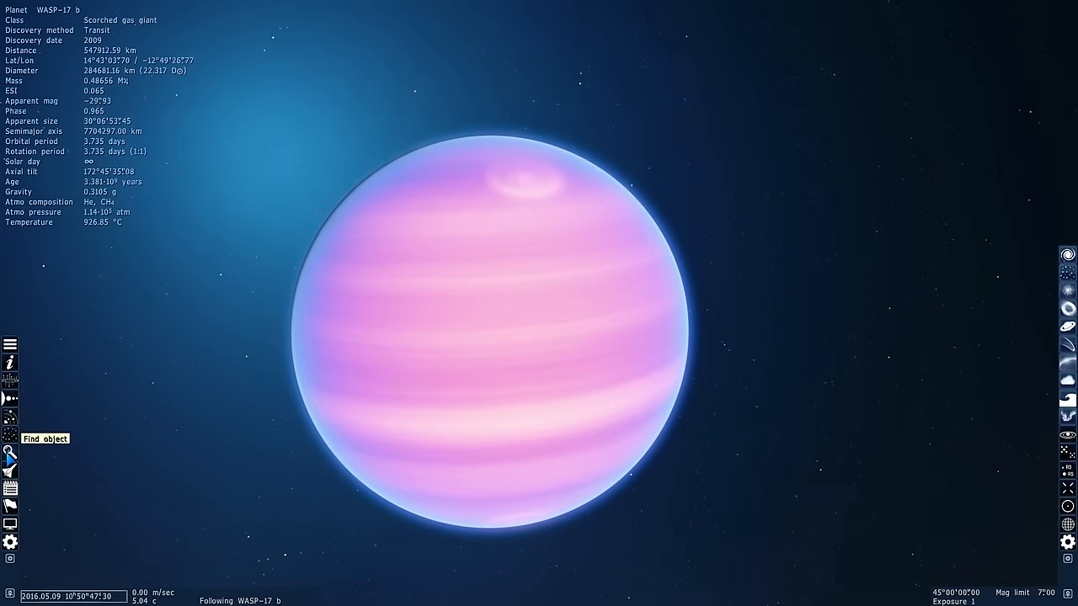
Step: Search 'Hd 100546', select HD 100546 b and fly there
{"action": "left_click", "coordinate": [10, 453]}
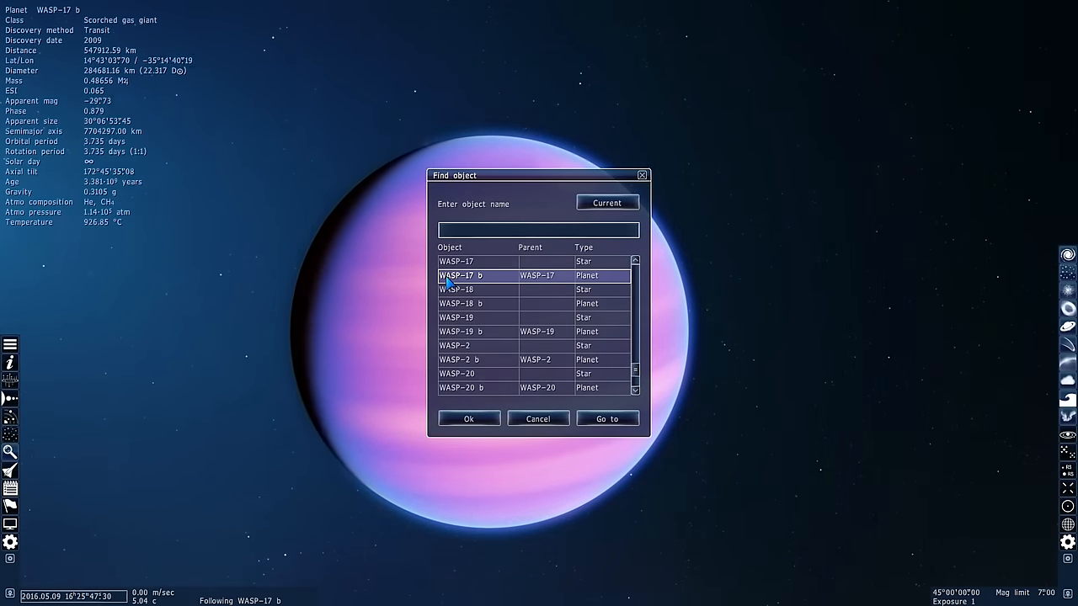
{"action": "type", "text": "Hd 100546"}
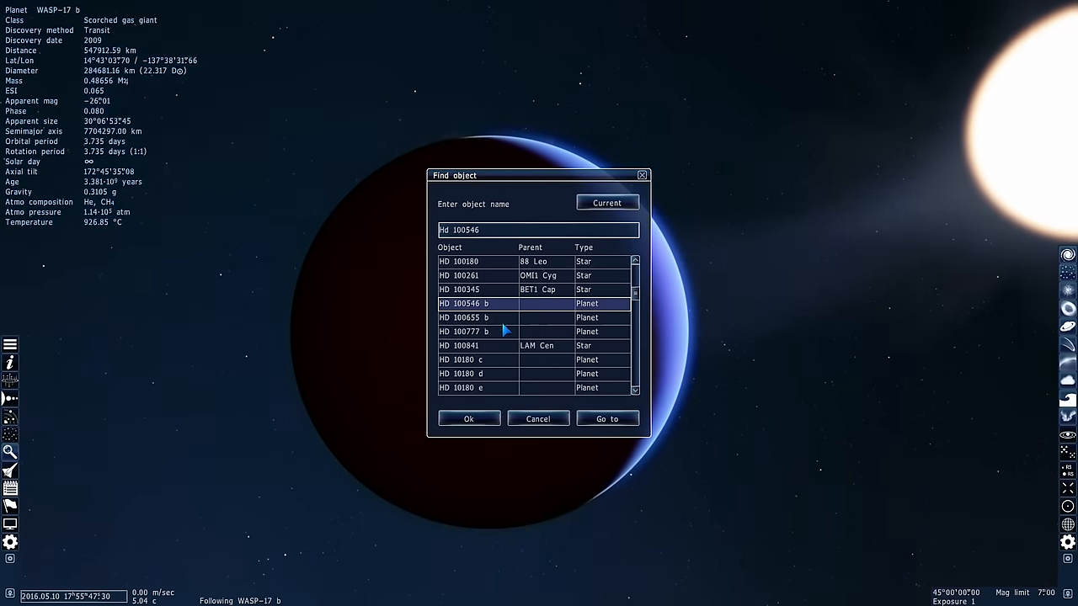
{"action": "left_click", "coordinate": [459, 303]}
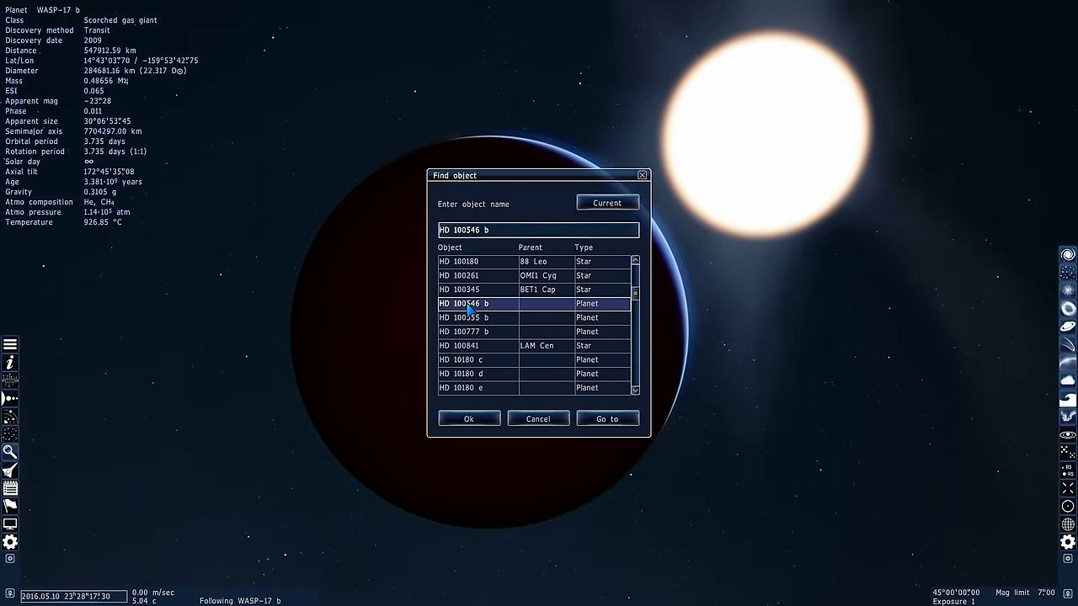
{"action": "left_click", "coordinate": [607, 418]}
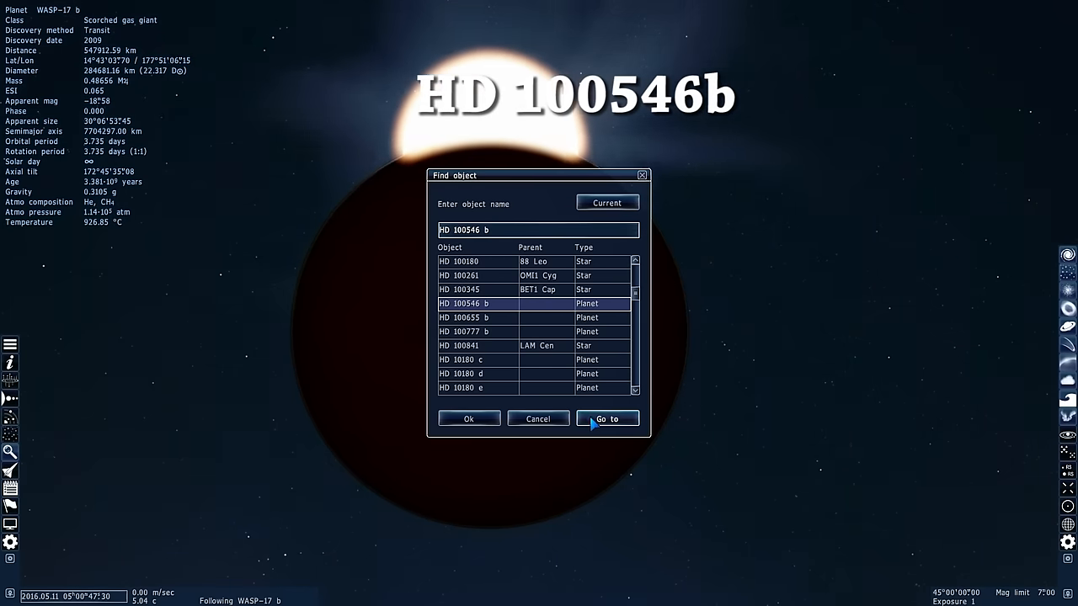
{"action": "left_click", "coordinate": [607, 418]}
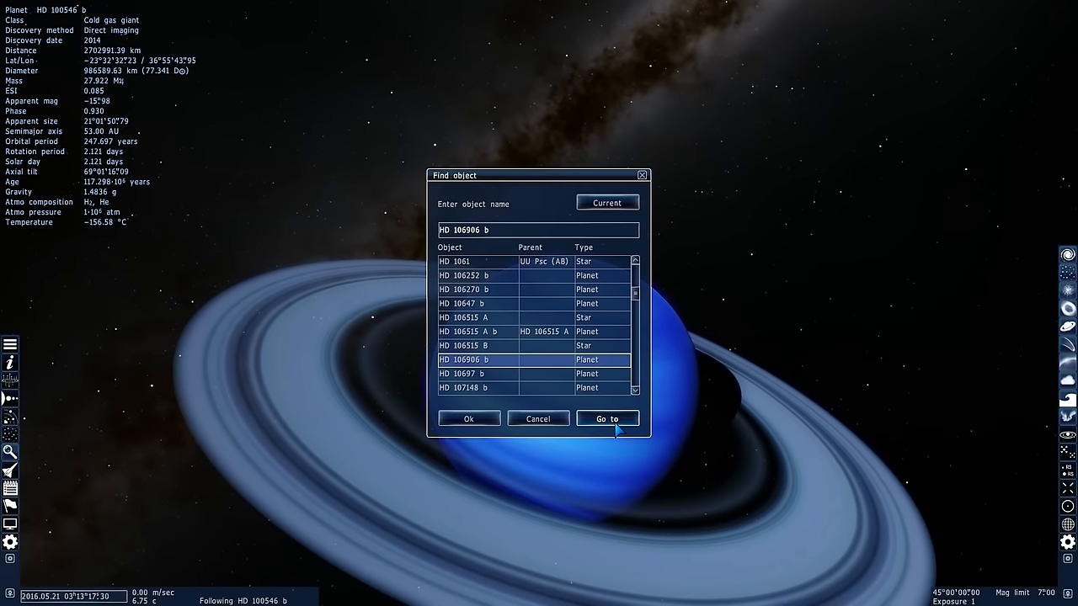
Step: Fly to HD 106906 b, then reopen the object search
{"action": "left_click", "coordinate": [607, 419]}
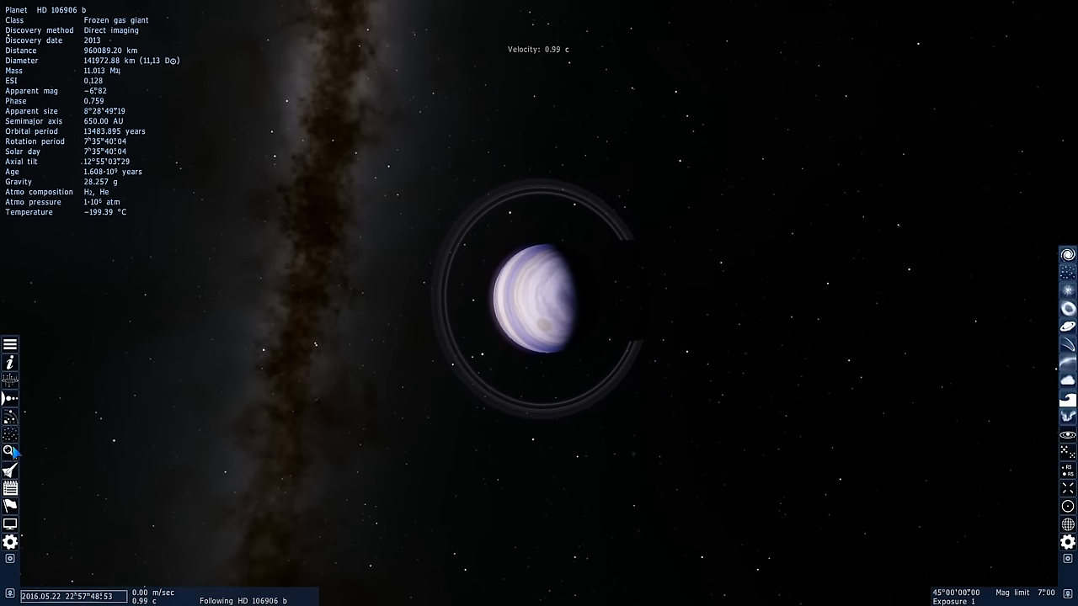
{"action": "left_click", "coordinate": [11, 451]}
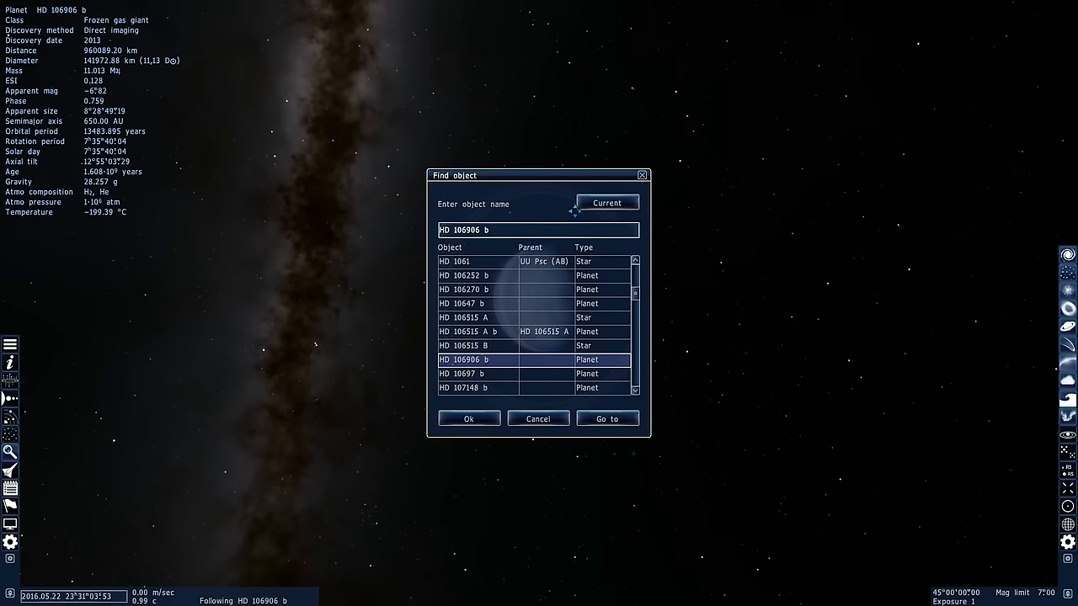
{"action": "left_click", "coordinate": [607, 419]}
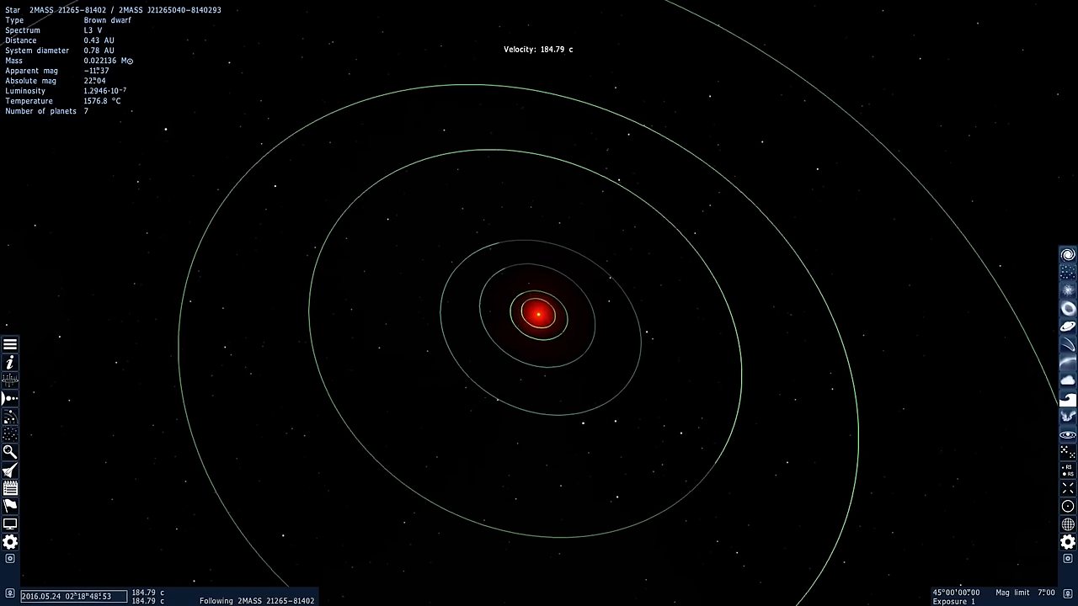
{"action": "scroll", "scroll_direction": "down", "scroll_amount": 3}
{"action": "type", "text": "TrES-2 b"}
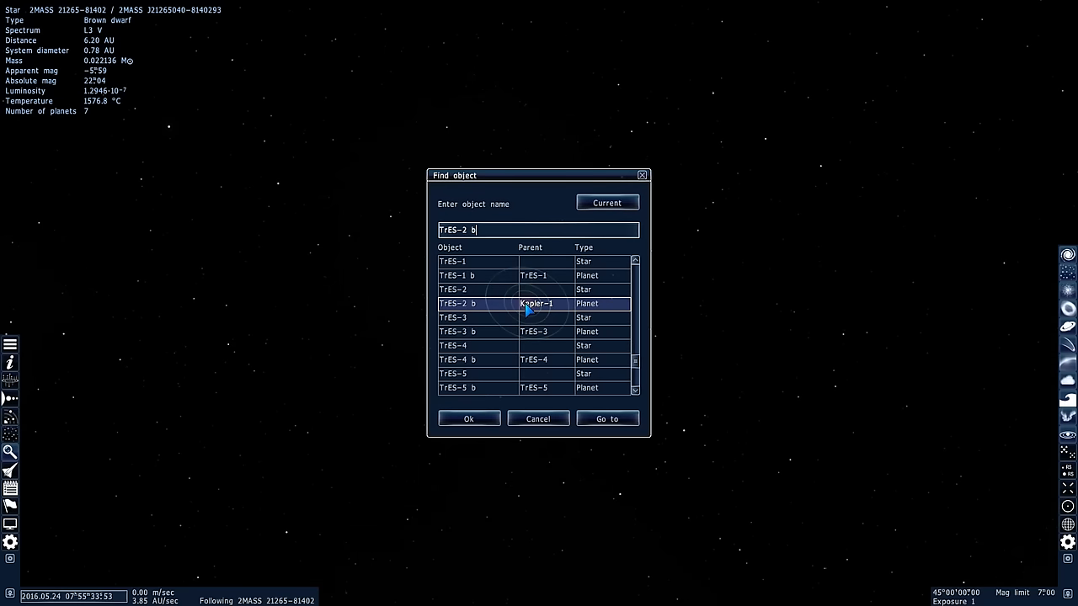
Step: Fly to TrES-2 b and close the object search dialog
{"action": "left_click", "coordinate": [608, 418]}
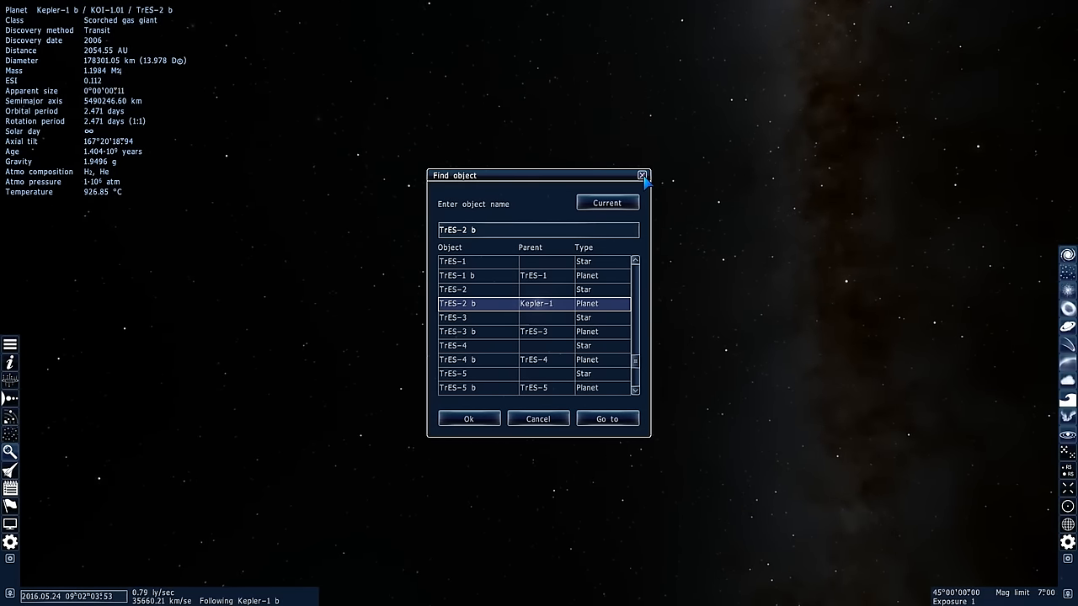
{"action": "left_click", "coordinate": [606, 418]}
{"action": "type", "text": "J1407"}
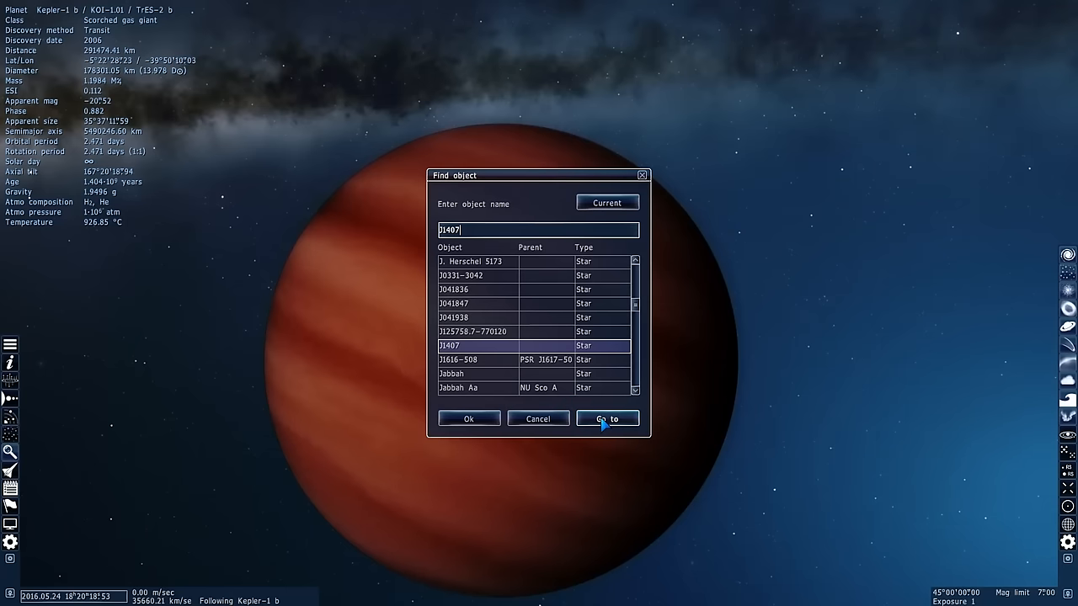
Step: Fly to the J1407 system and select its ringed gas giant, 1SWASP J1407 b
{"action": "left_click", "coordinate": [607, 419]}
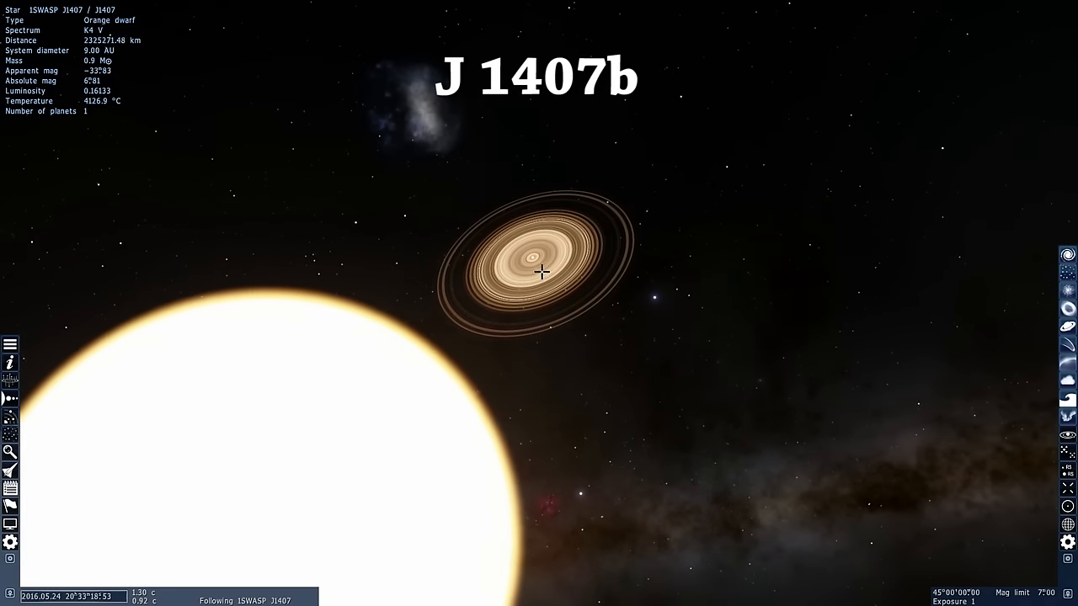
{"action": "left_click", "coordinate": [543, 272]}
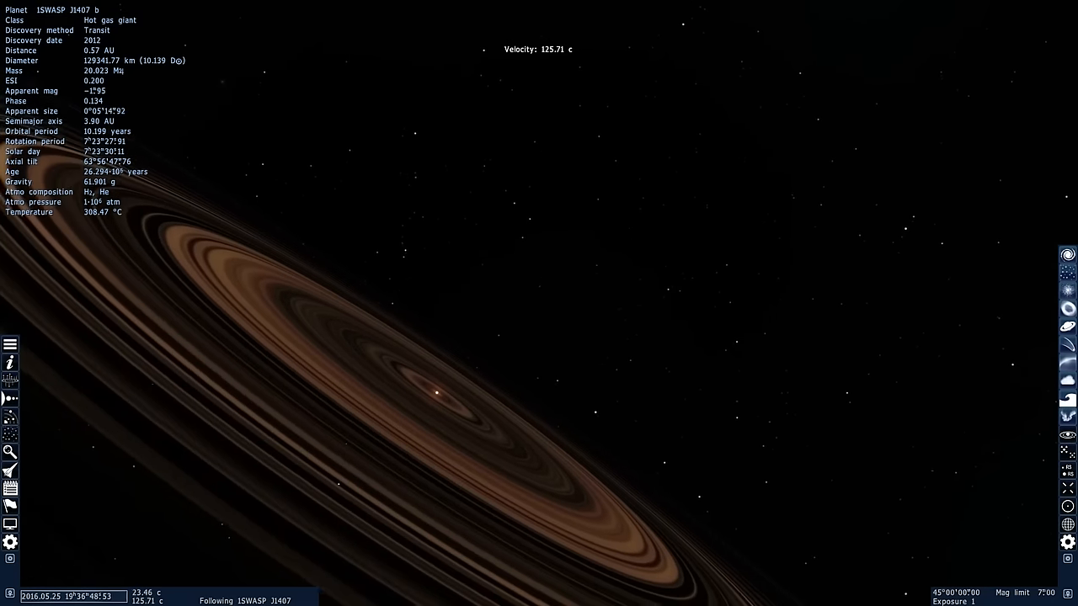
Step: Zoom in on 1SWASP J1407 b until its vast rings fill the view
{"action": "scroll", "scroll_direction": "down", "scroll_amount": 3}
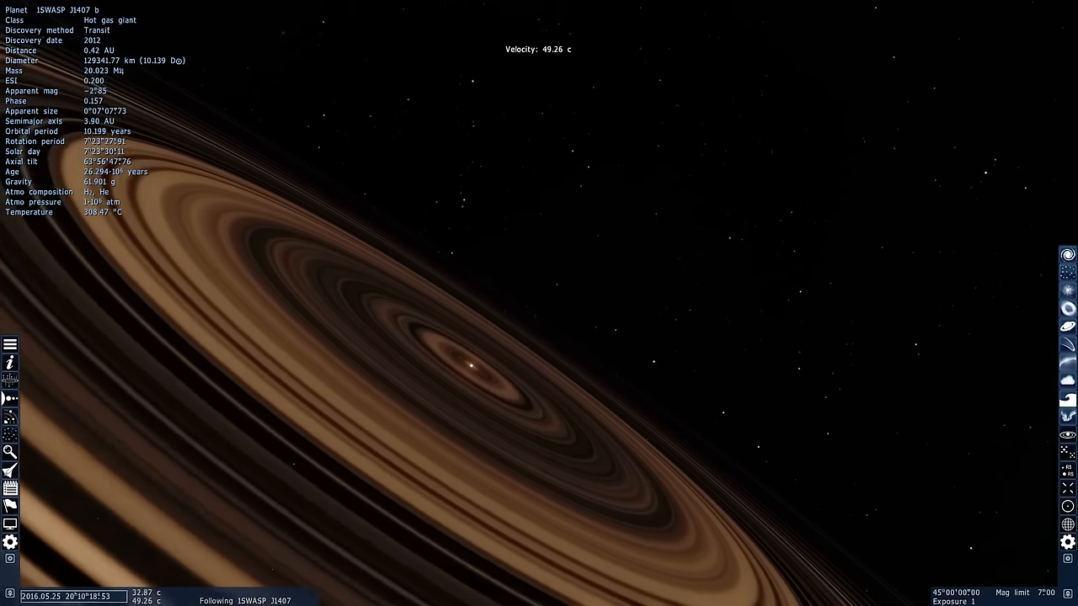